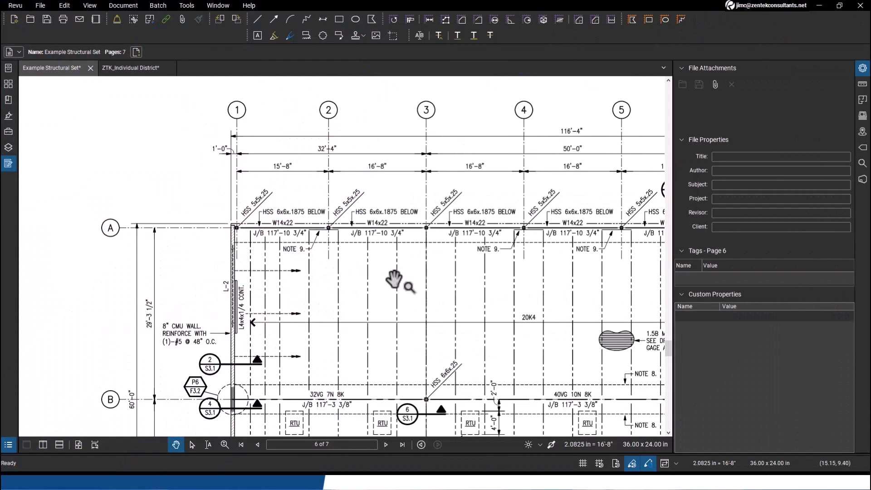
mouse_move(314, 186)
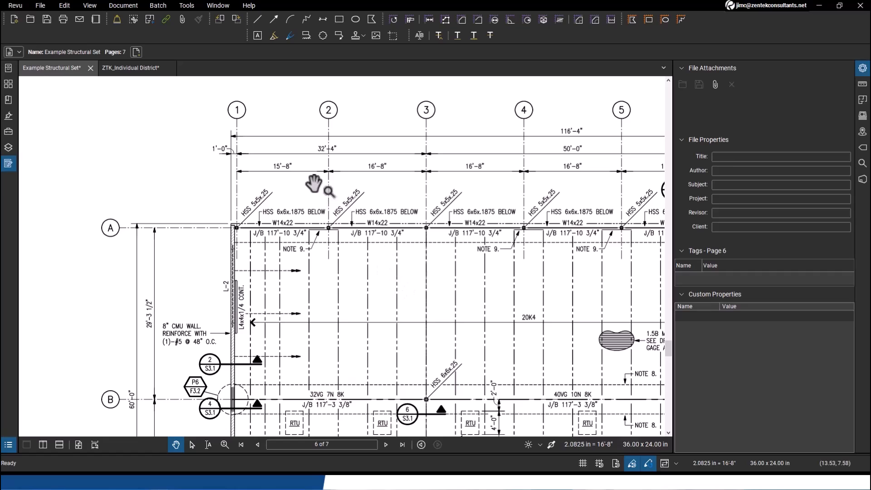
mouse_move(288, 105)
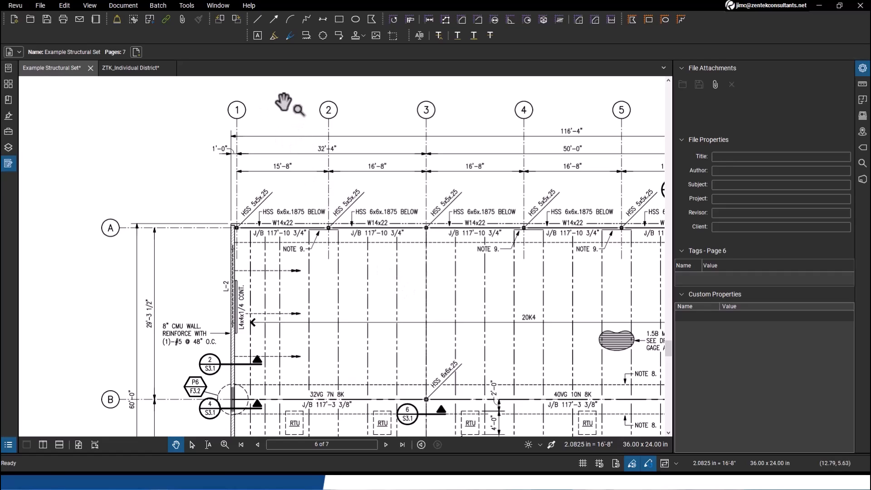
mouse_move(339, 32)
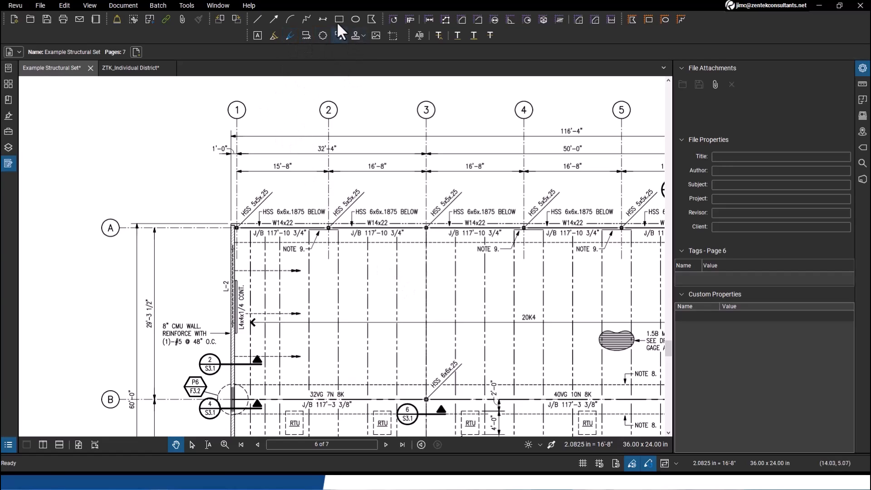
- Draw a square beside grid line 1 and a circle left of the wall, filling the square green
left_click(339, 19)
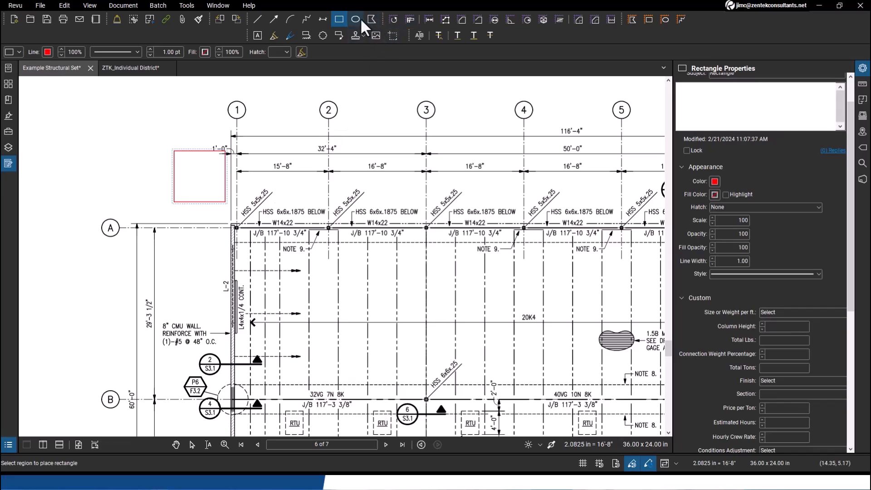
left_click(355, 19)
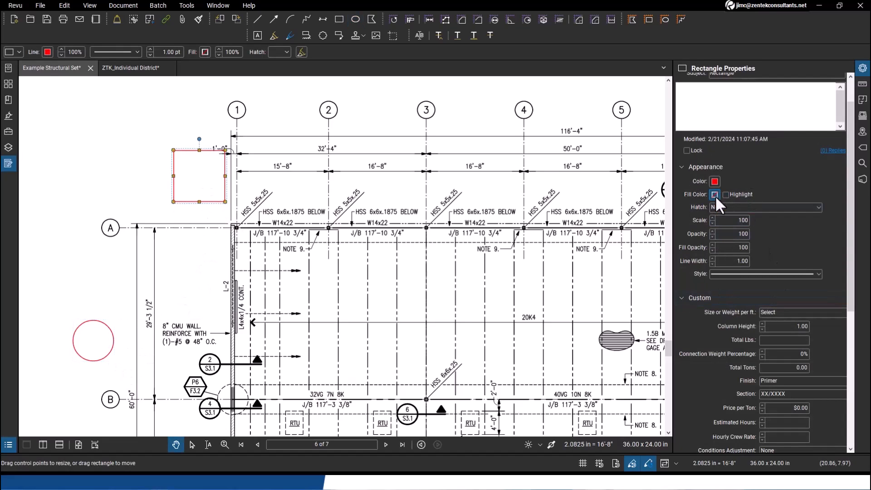
left_click(716, 194)
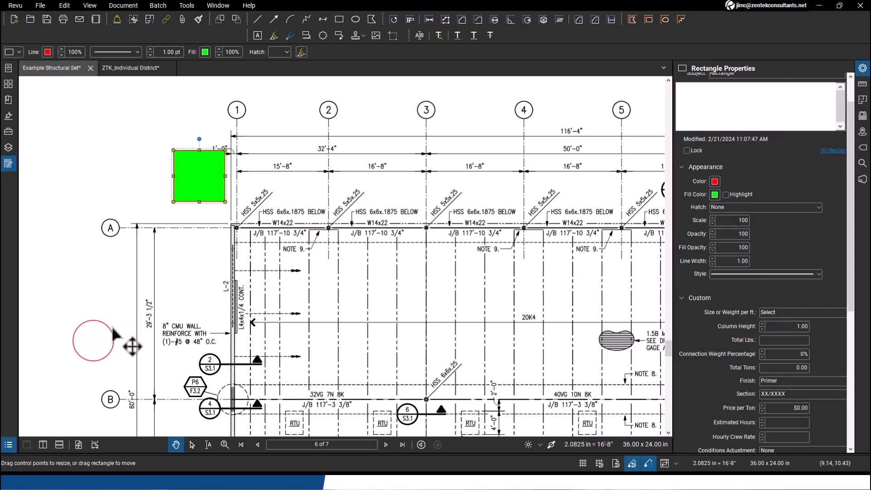
- Give the circle a blue outline and cyan fill
left_click(93, 340)
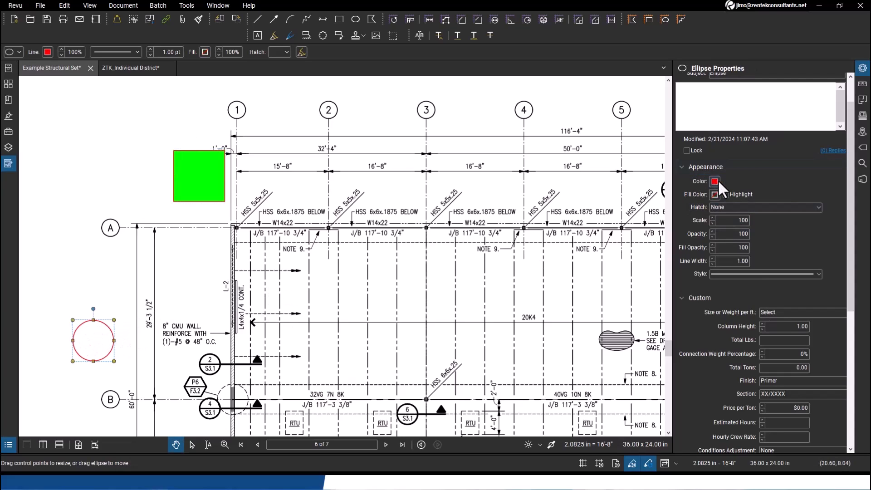
left_click(714, 194)
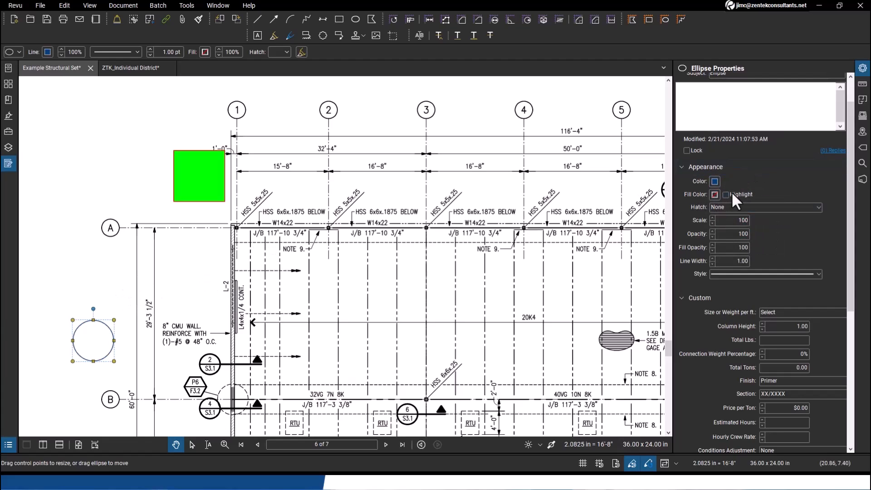
left_click(714, 194)
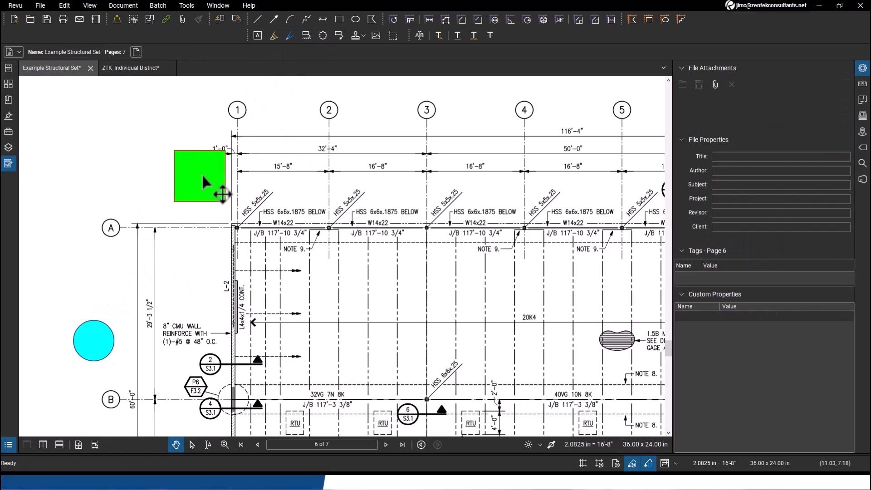
- Apply a Grid hatch with black hatch lines to the green square
left_click(199, 177)
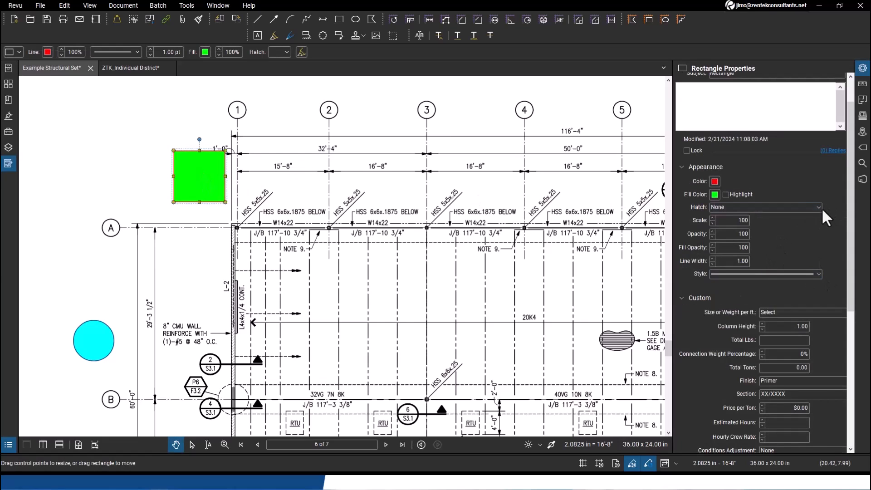
left_click(817, 207)
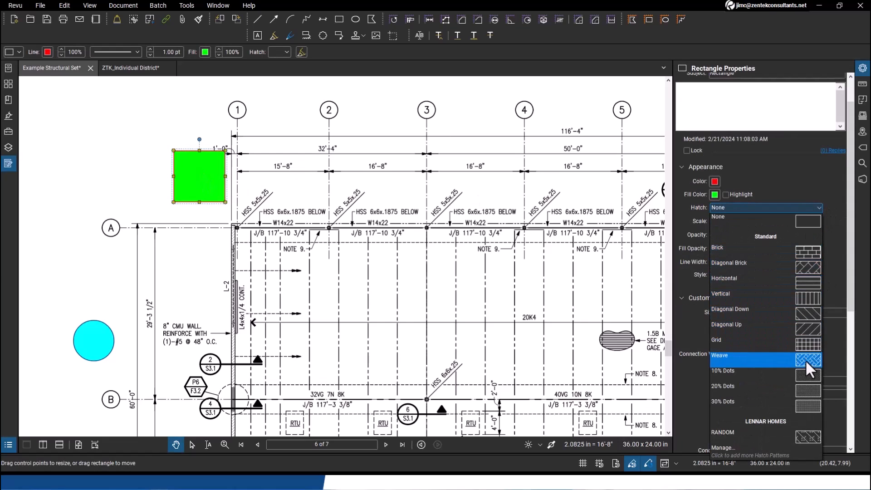
left_click(715, 339)
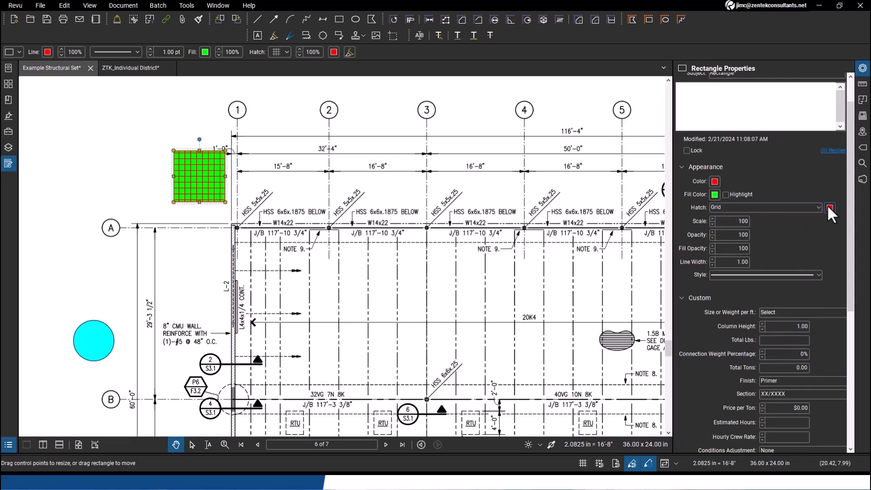
left_click(829, 207)
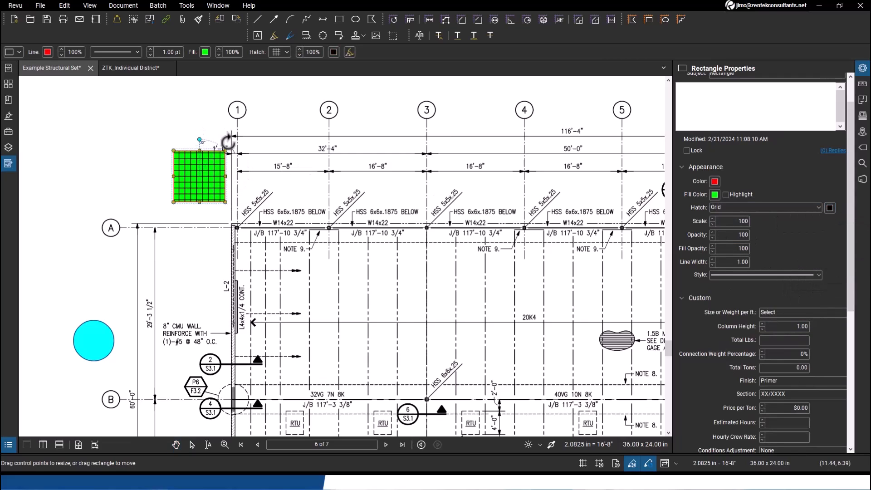
- Rotate the square 45° into a diamond and move it closer to grid line 1
left_click_drag(227, 142, 172, 144)
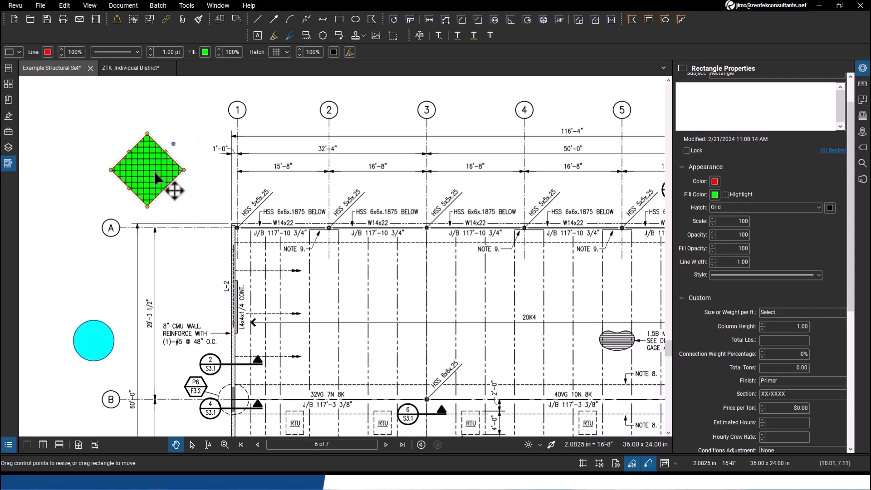
left_click_drag(147, 170, 175, 170)
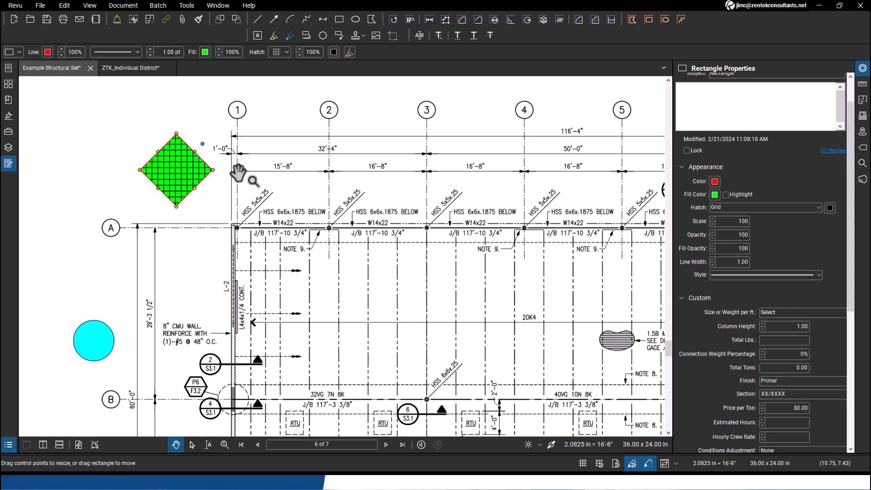
- Draw a red polyline from the diamond to the cyan circle, 7 pt wide with Dashed 1 style
left_click(306, 19)
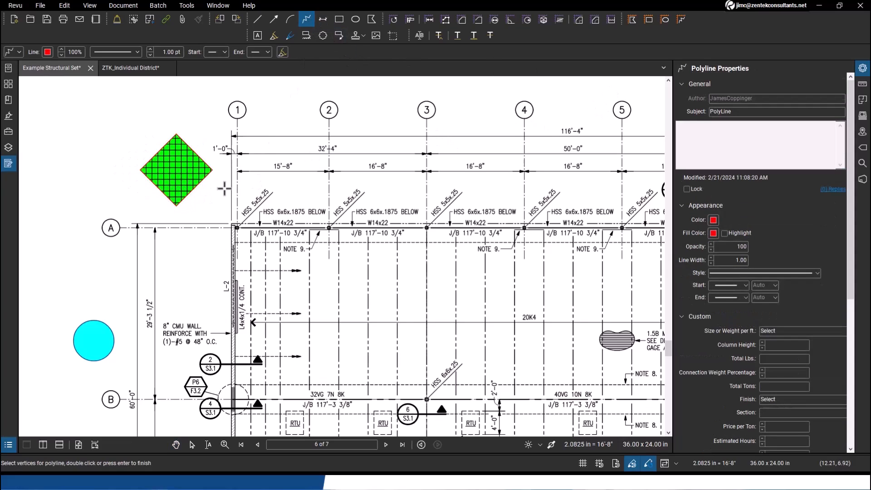
mouse_move(191, 189)
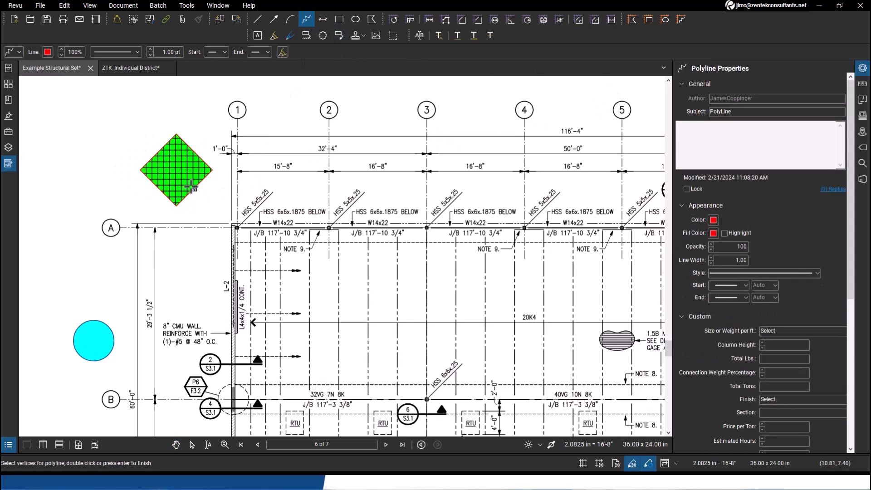
left_click(230, 217)
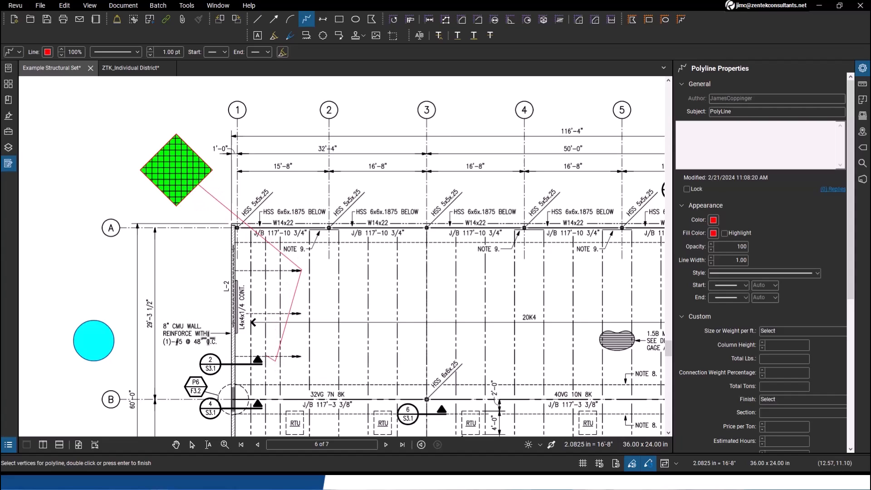
left_click(95, 318)
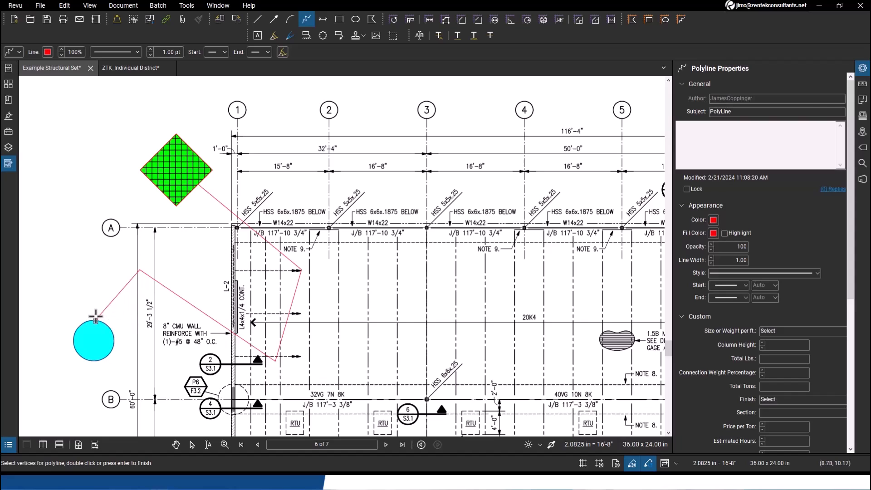
mouse_move(624, 251)
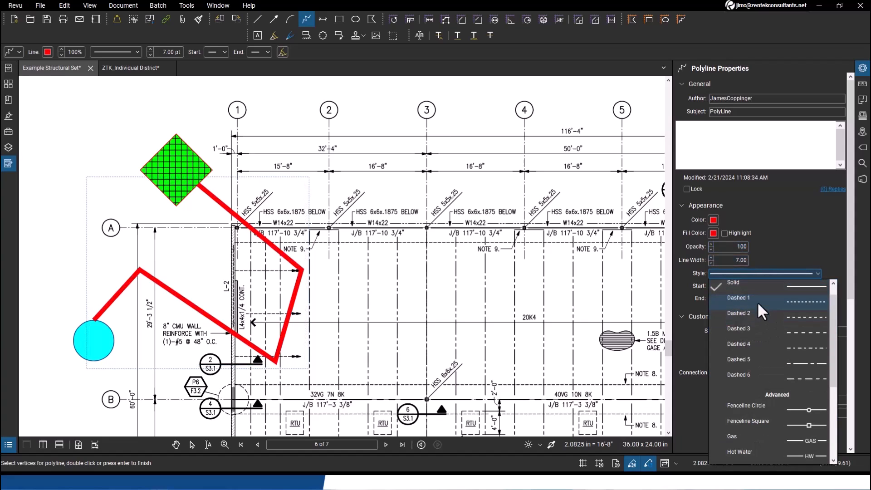
left_click(738, 298)
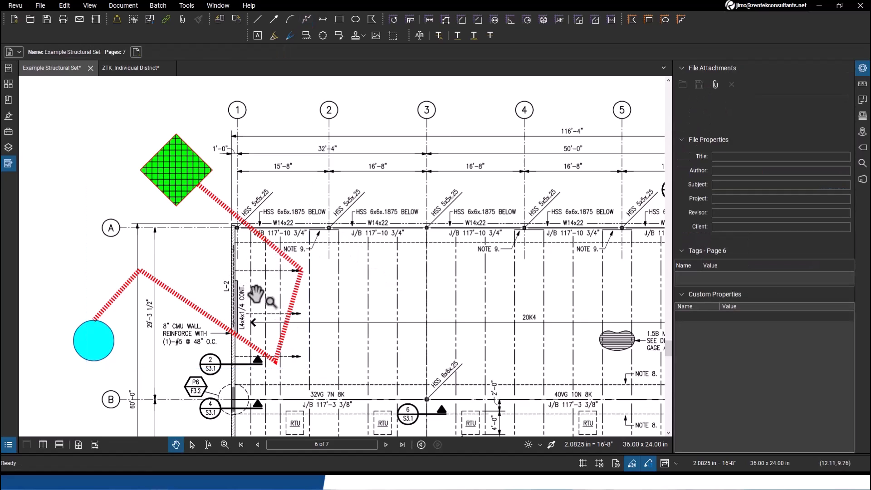
mouse_move(83, 342)
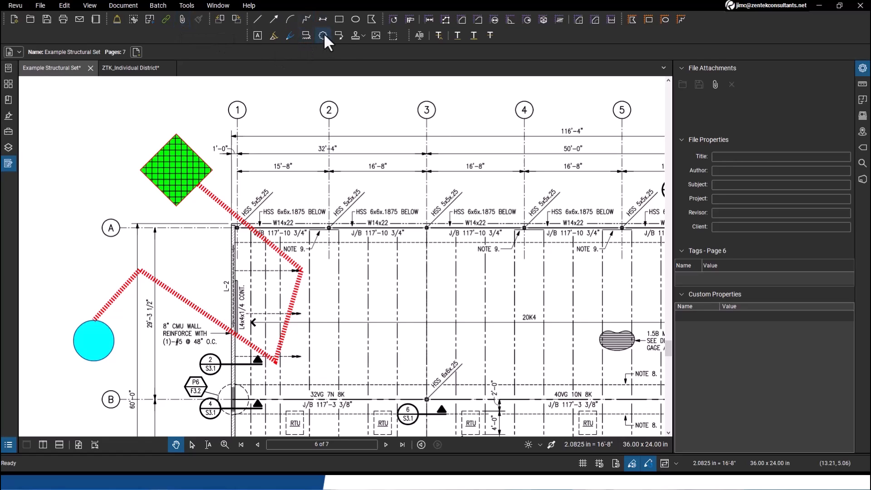
mouse_move(321, 35)
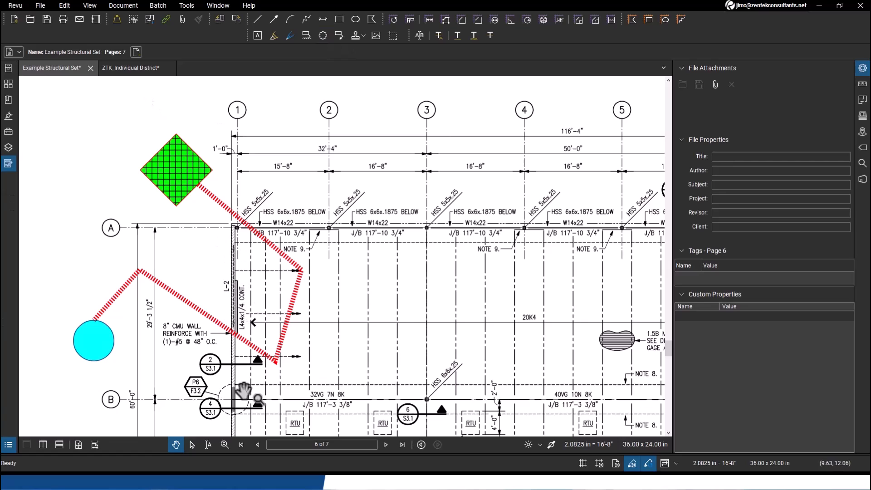
mouse_move(322, 35)
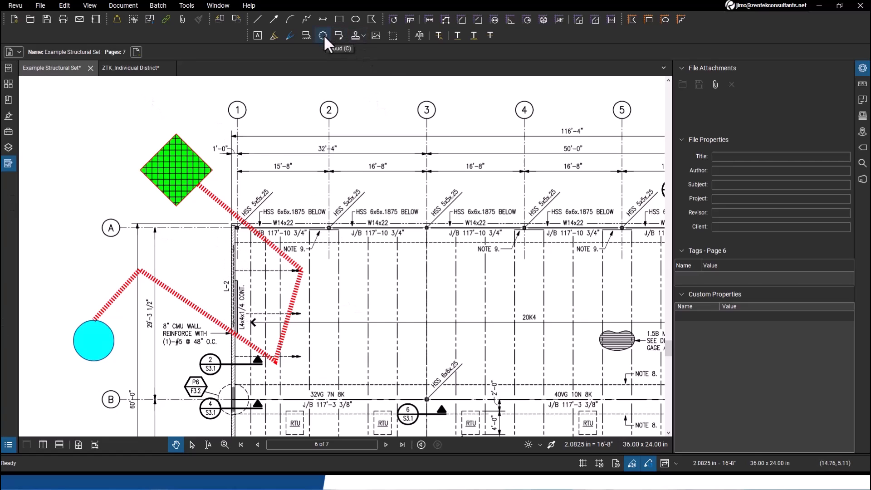
- Draw an orange-filled revision cloud over the upper-left area of the drawing
left_click(322, 35)
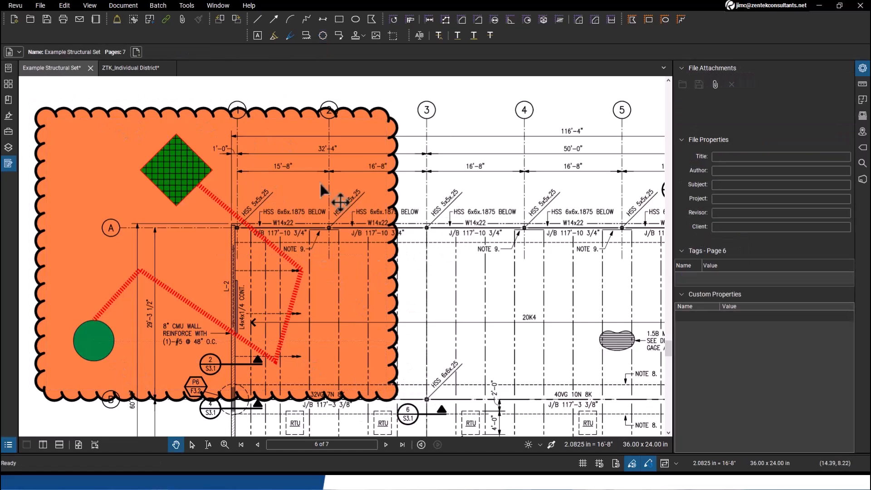
mouse_move(304, 293)
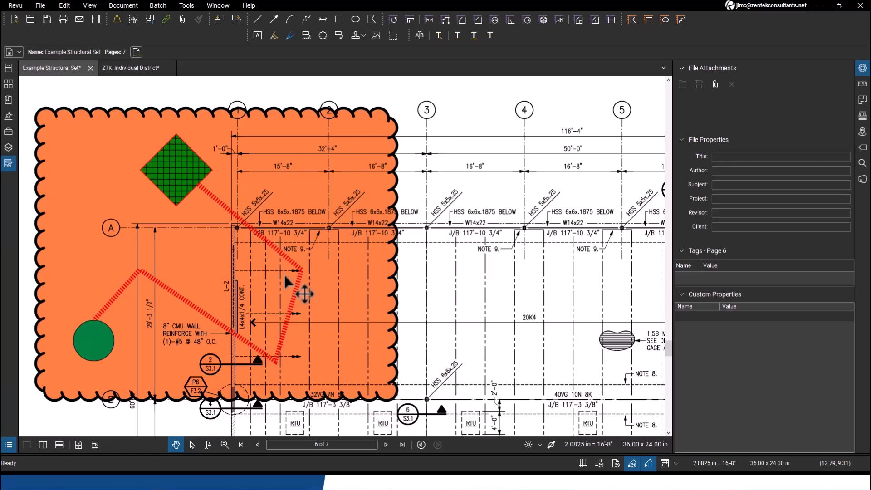
mouse_move(136, 52)
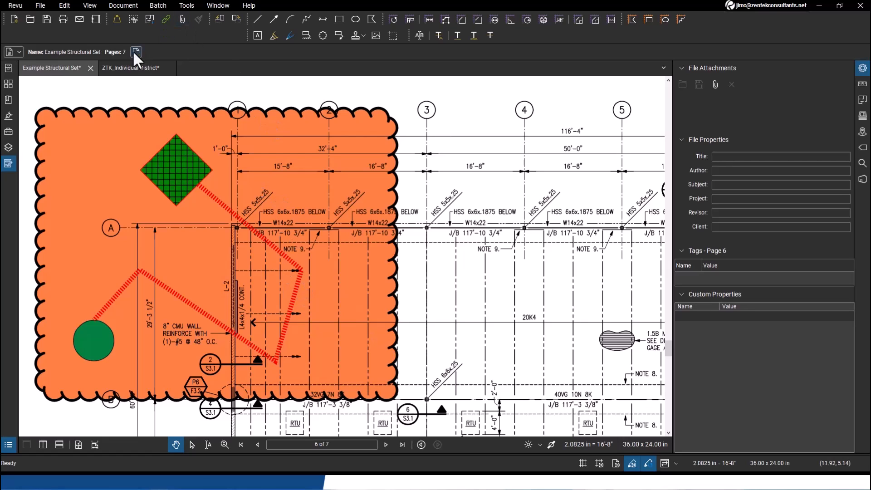
- Switch to the ZTK_Individual District map document
left_click(131, 68)
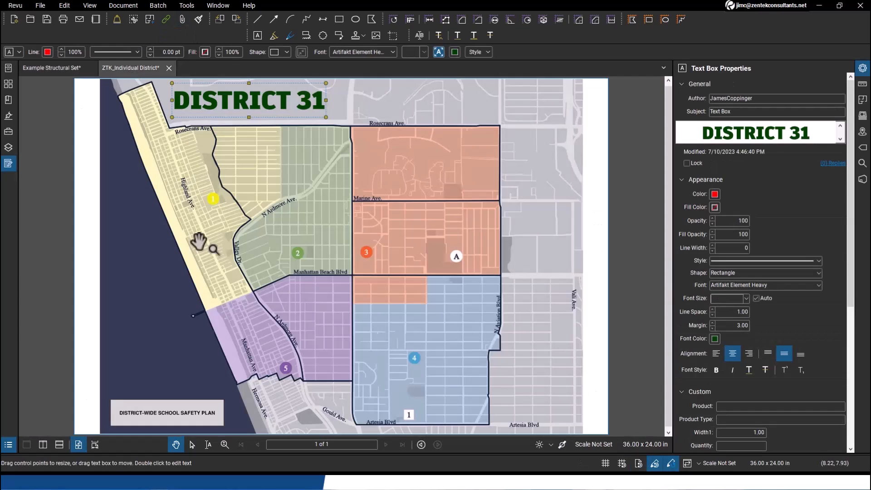
mouse_move(133, 344)
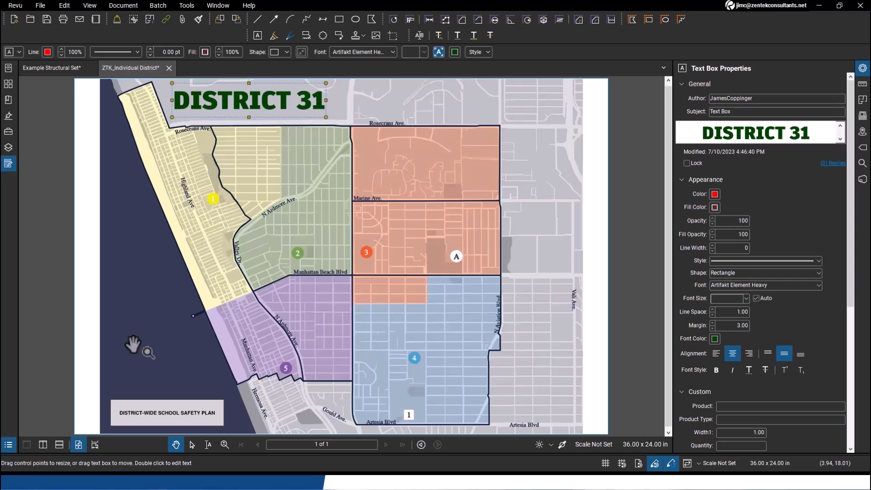
mouse_move(178, 290)
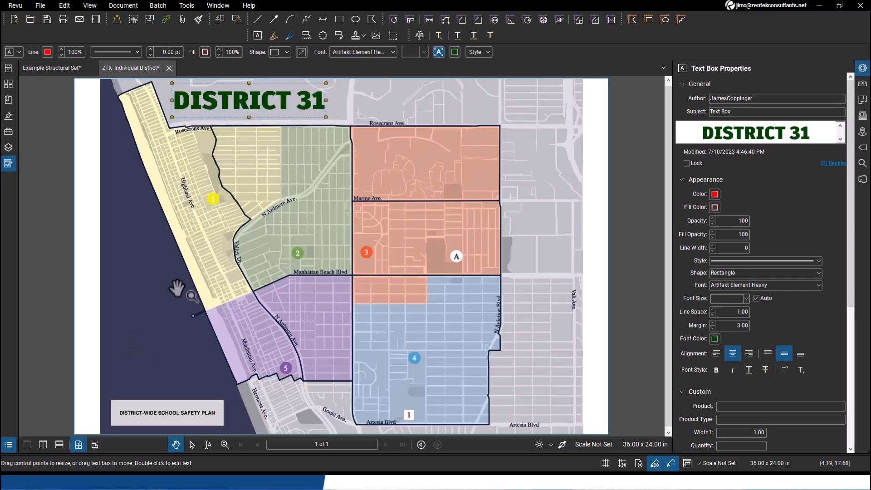
mouse_move(347, 149)
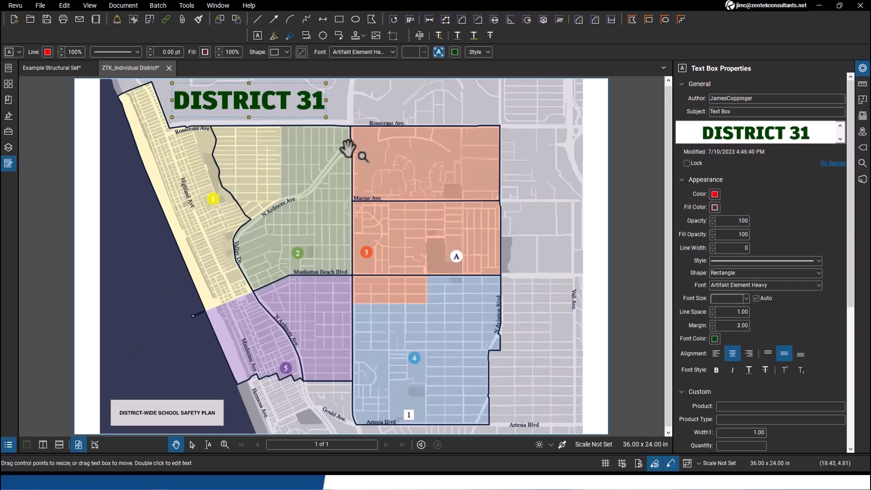
mouse_move(314, 52)
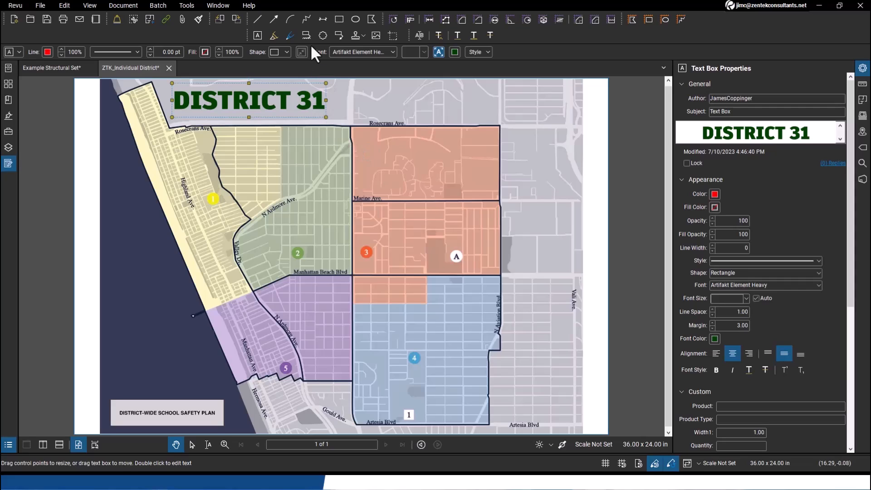
mouse_move(323, 36)
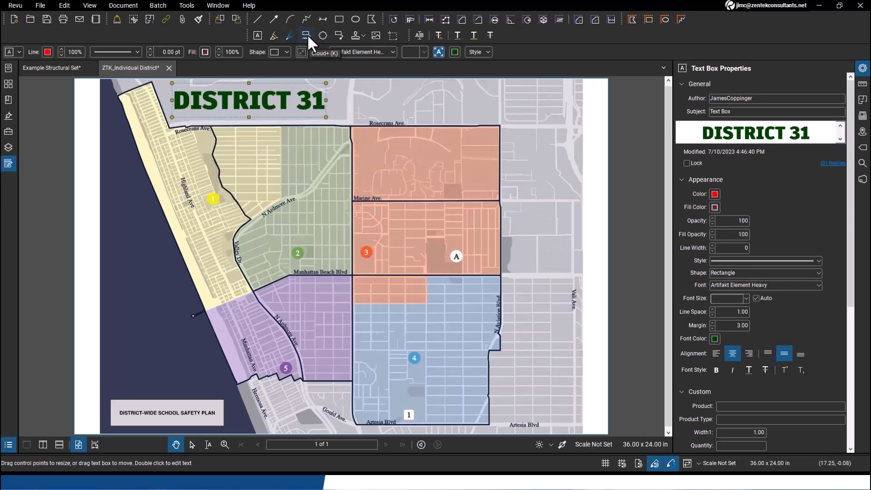
- Draw a Cloud+ around district 3 with the note 'AREA IS PENDING SCHOOL BOARD APPROVAL' placed below it
left_click(306, 35)
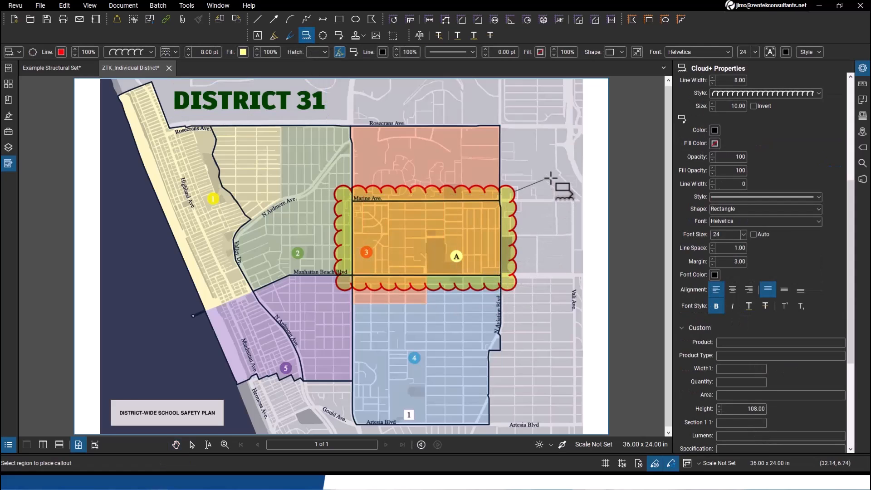
mouse_move(550, 175)
type("AREA IS PENDING SCHOOL BOARD APPROVAL")
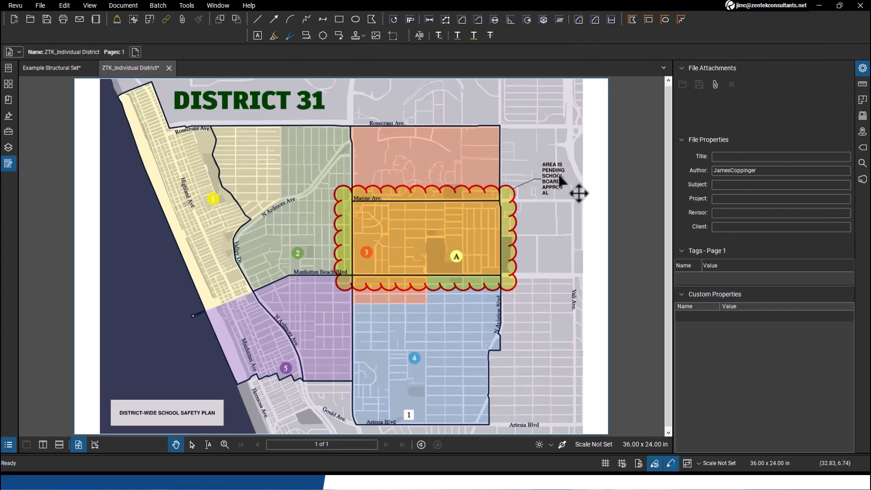
left_click(552, 178)
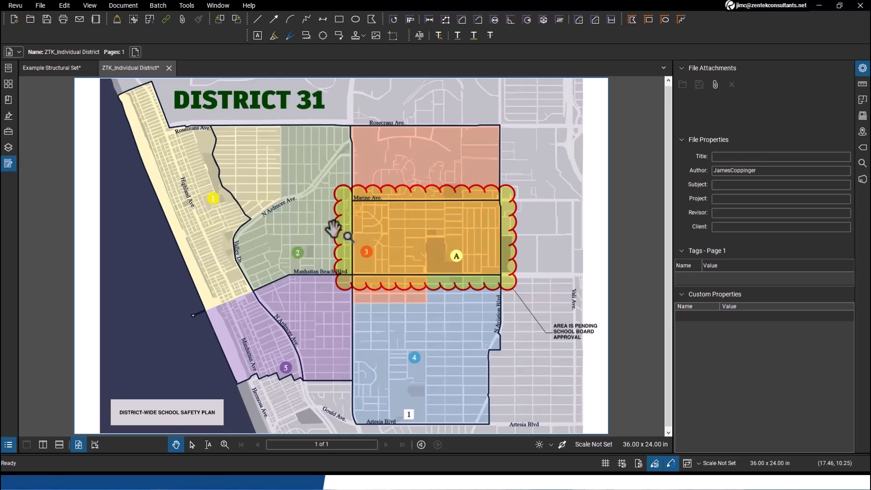
mouse_move(578, 345)
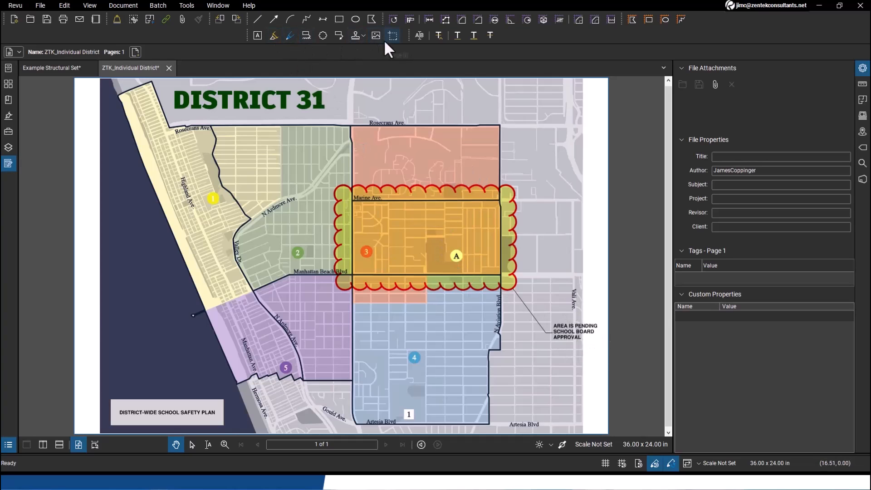
- Activate the magenta Highlight tool from Tools > Markup to mark the area east of district 4
left_click(186, 6)
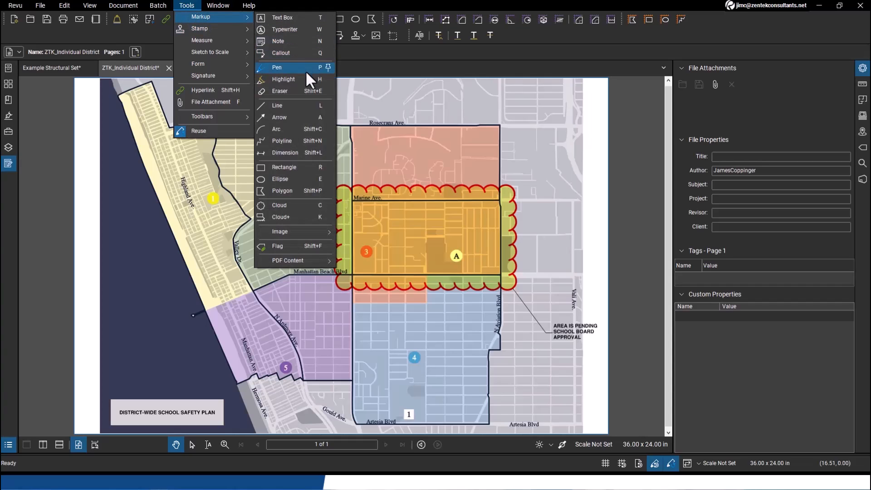
left_click(283, 79)
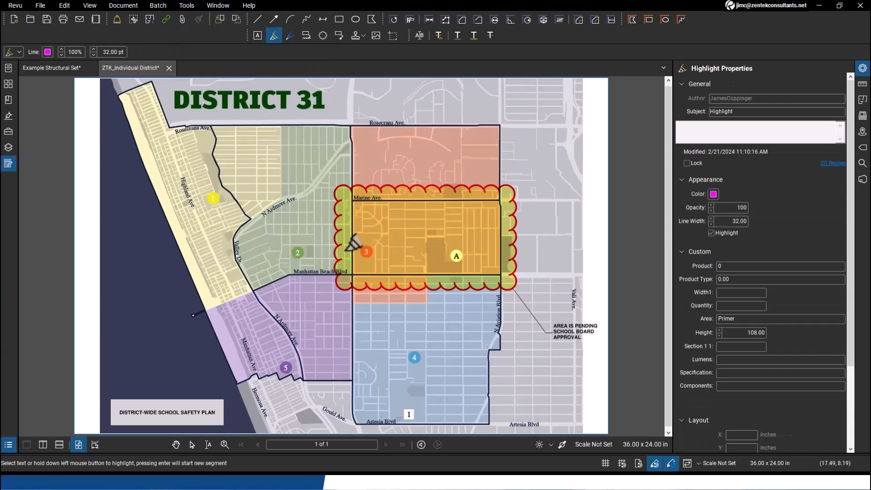
mouse_move(350, 102)
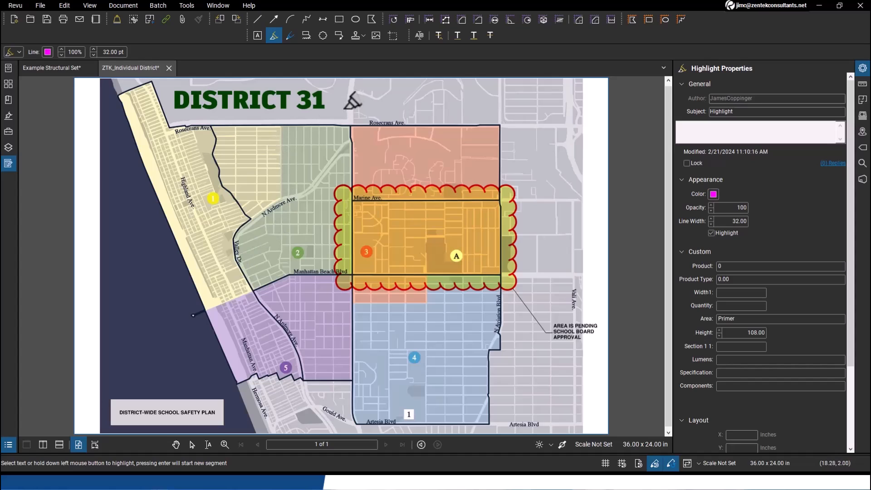
mouse_move(536, 335)
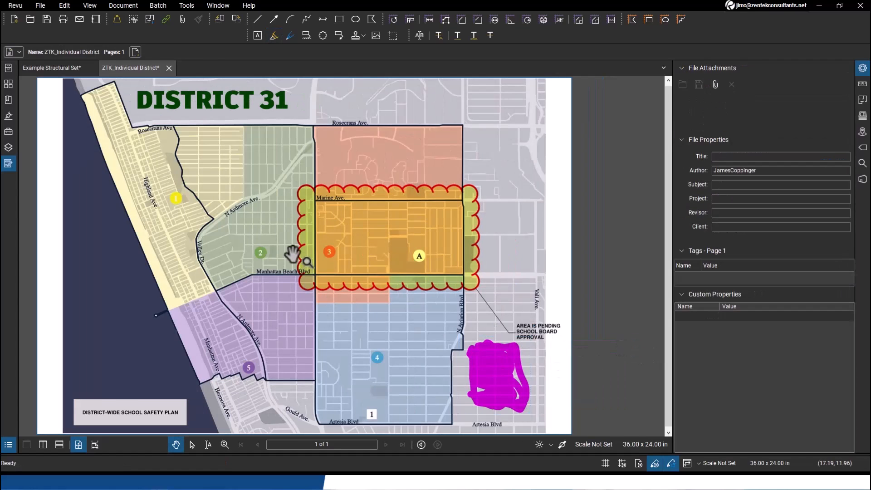
mouse_move(153, 283)
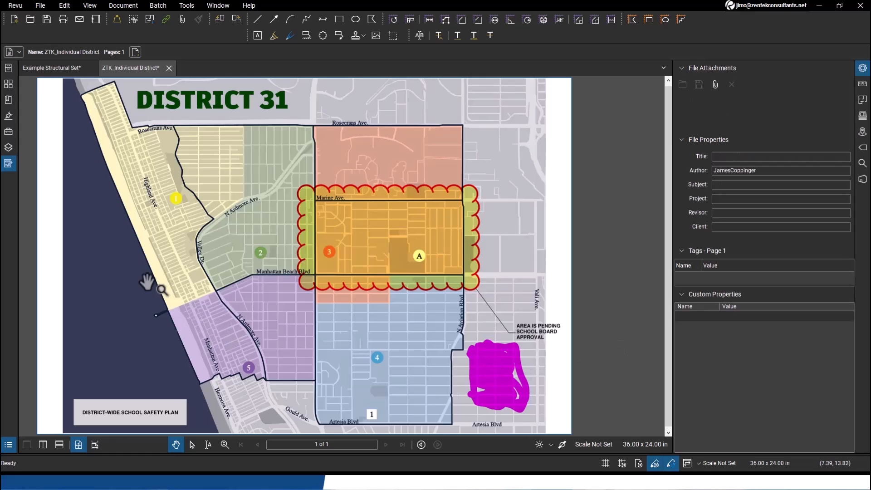
mouse_move(153, 283)
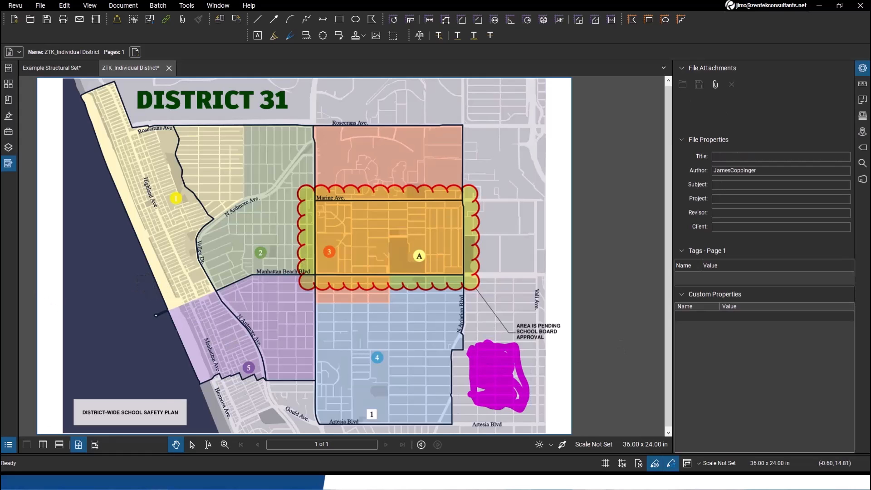